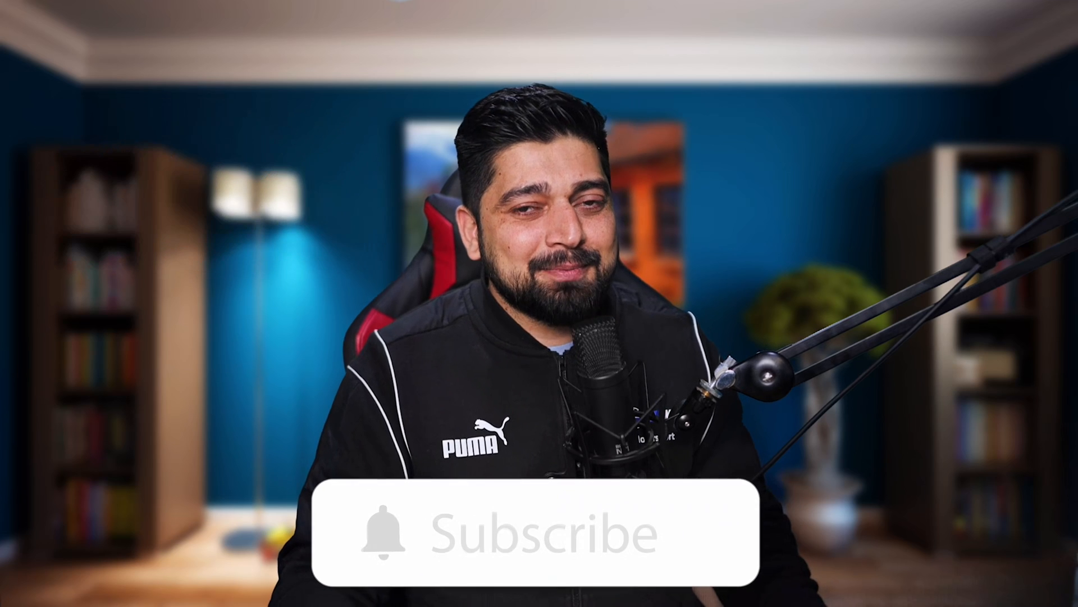
left_click(540, 544)
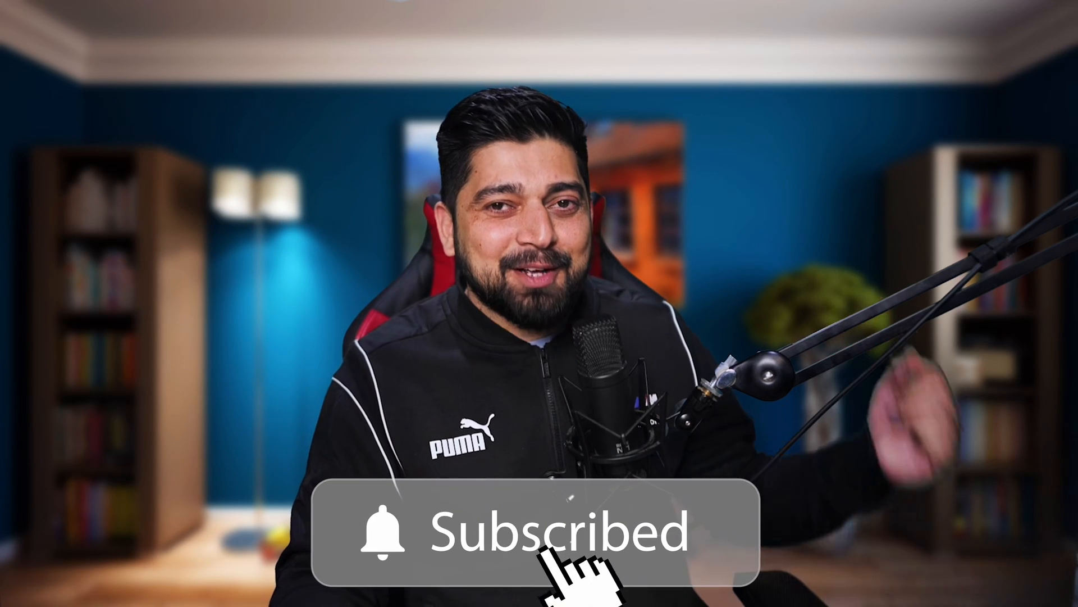